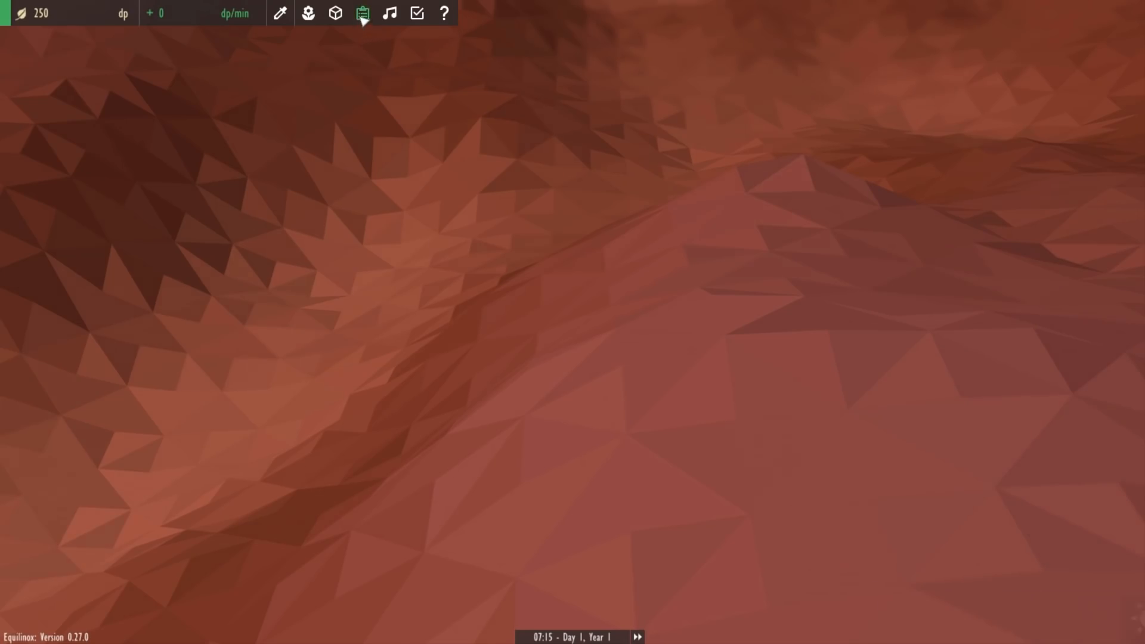
- Open the Tasks panel to view Watching Grass Grow, rewarding 150 dp and a Daisy
click(362, 14)
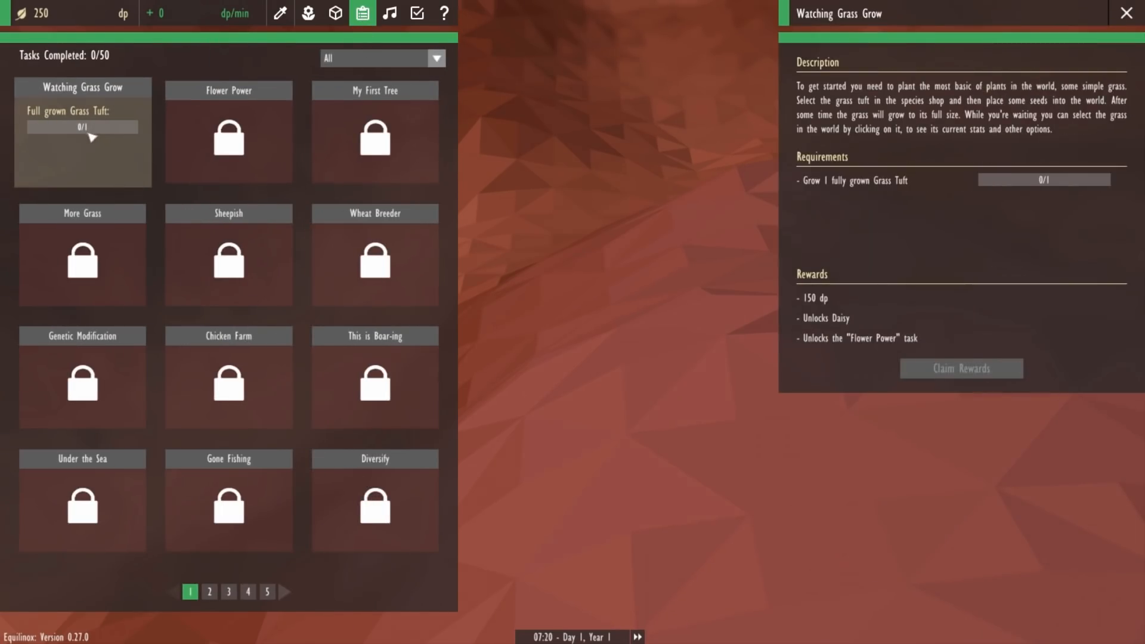
mouse_move(1040, 113)
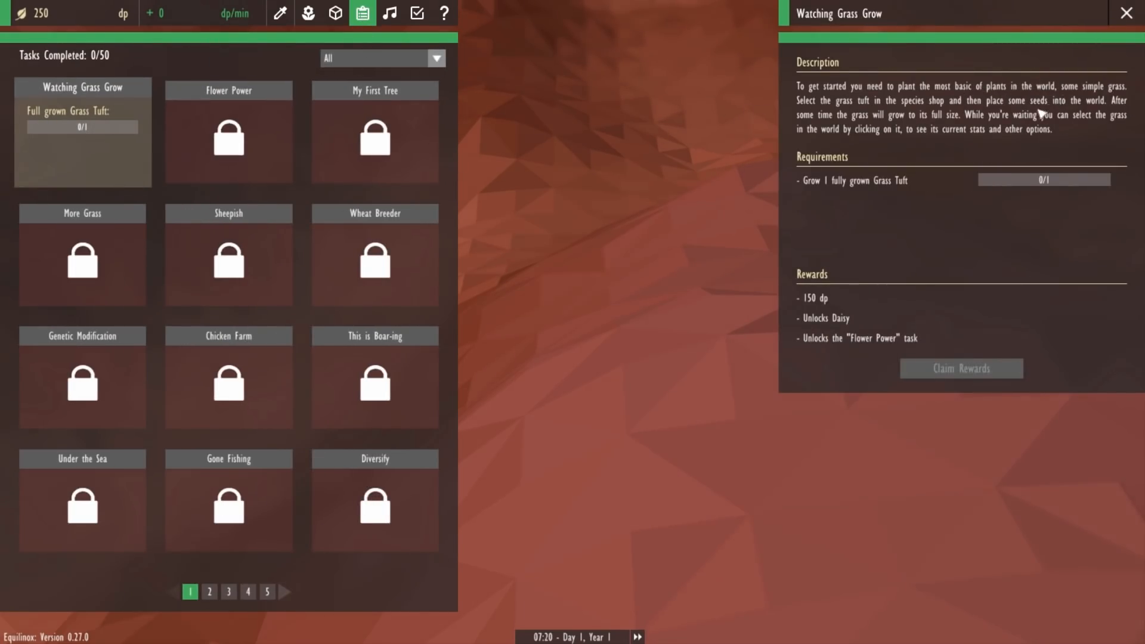
mouse_move(909, 216)
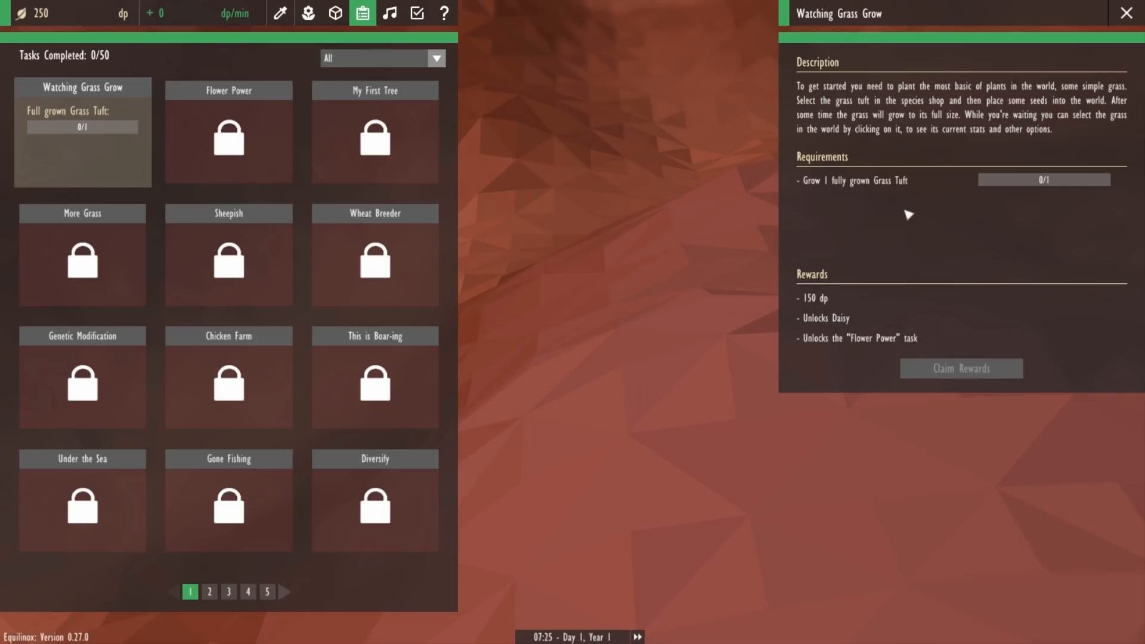